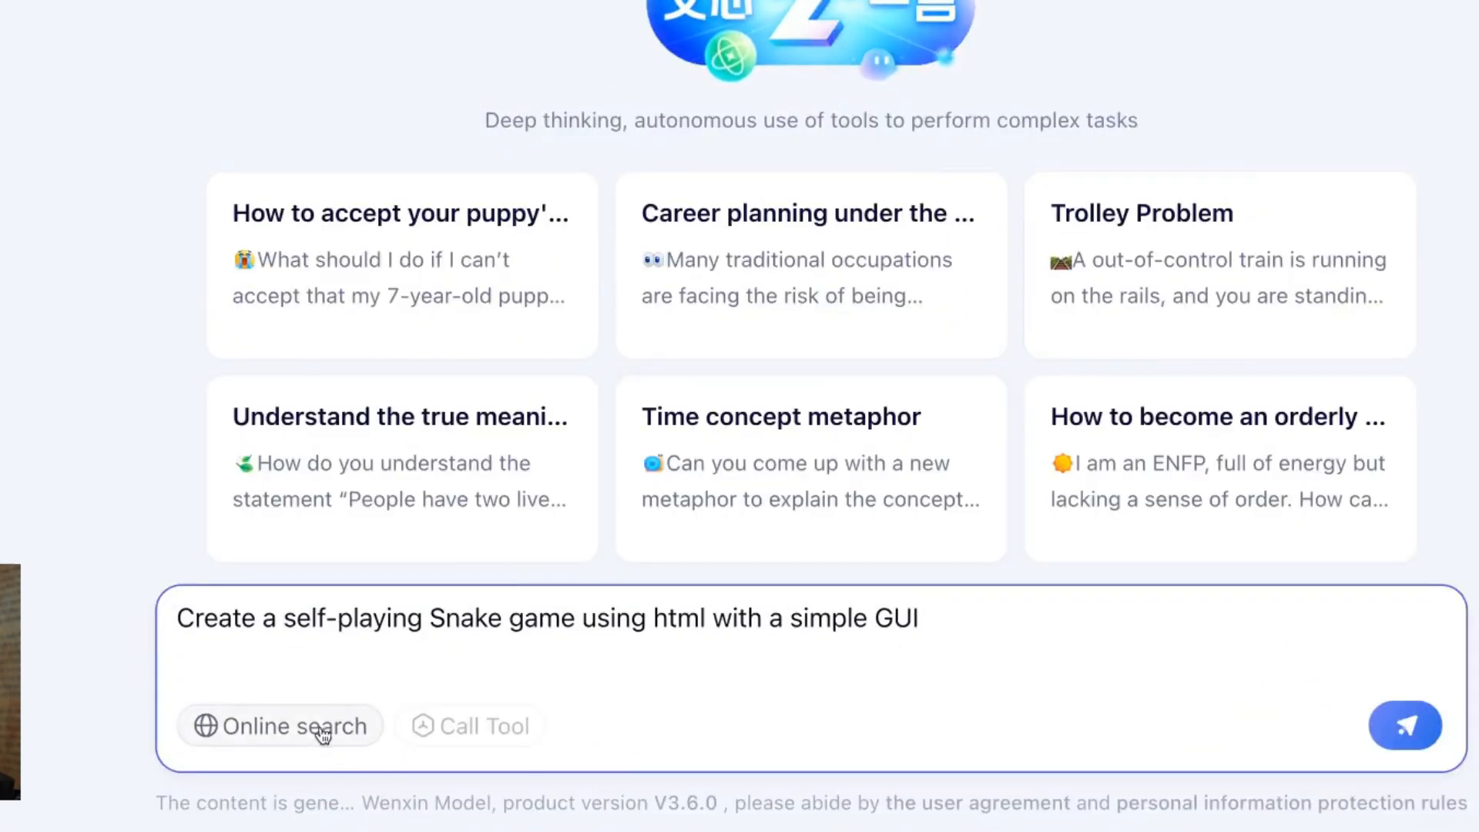
left_click(1406, 726)
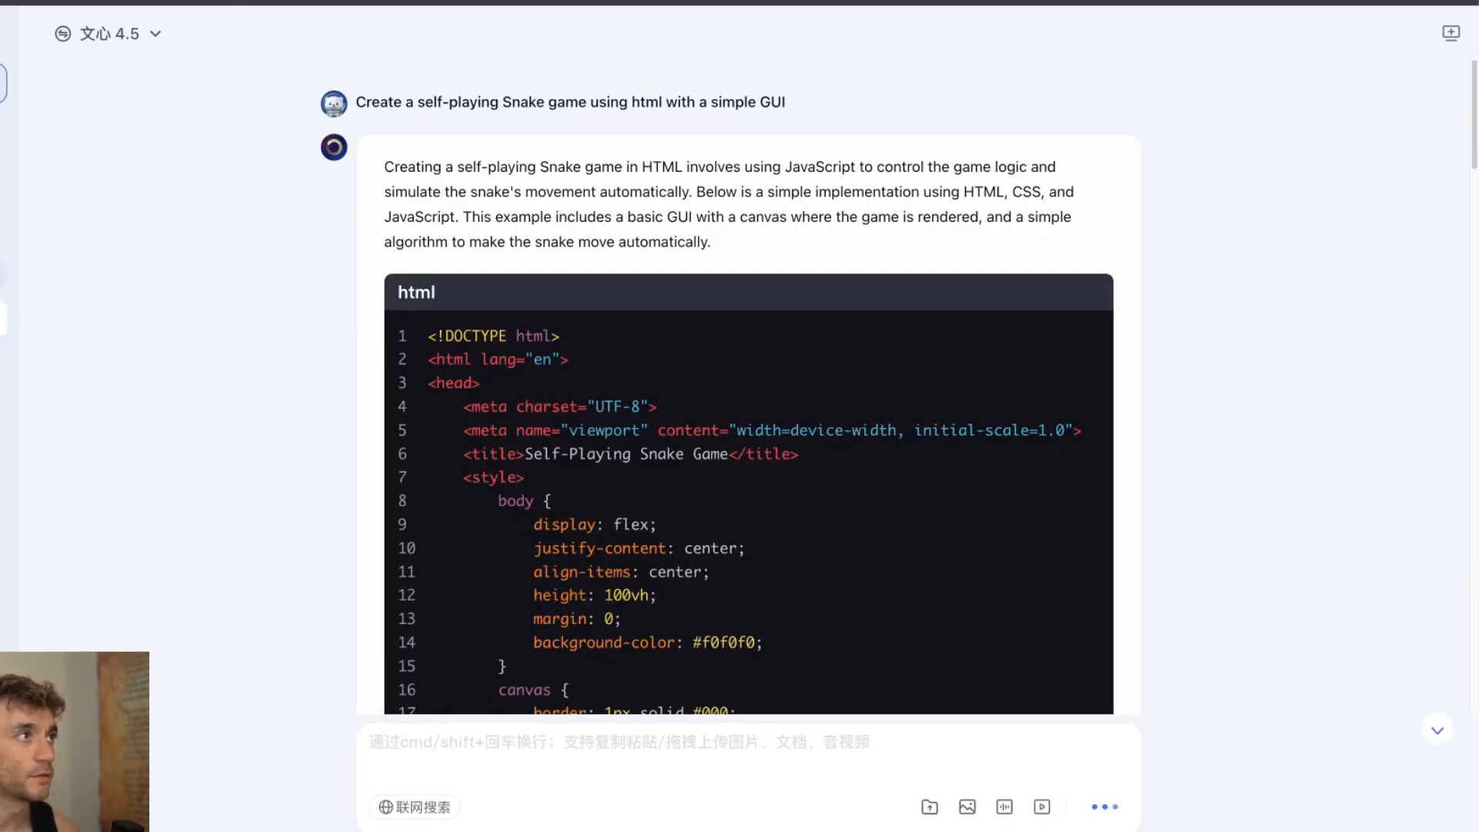